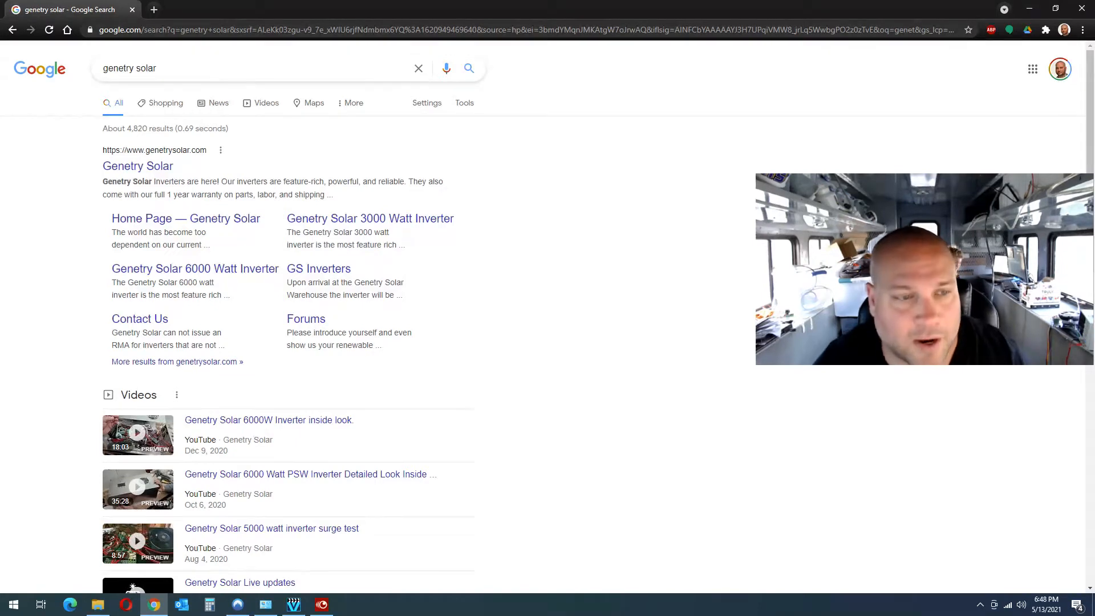
{"action": "mouse_move", "coordinate": [123, 169]}
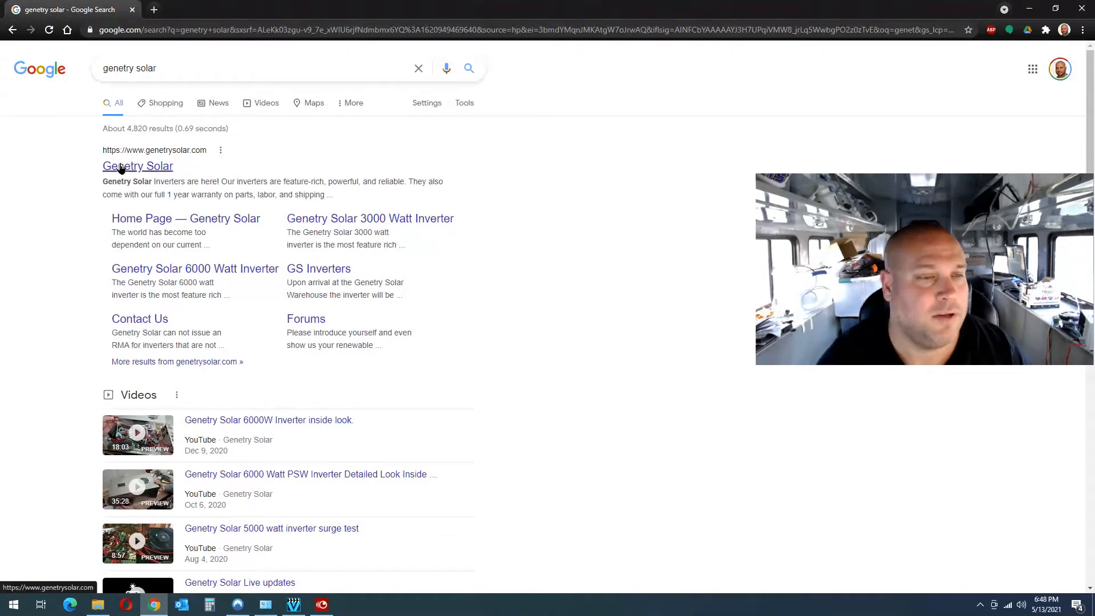
{"action": "mouse_move", "coordinate": [752, 259]}
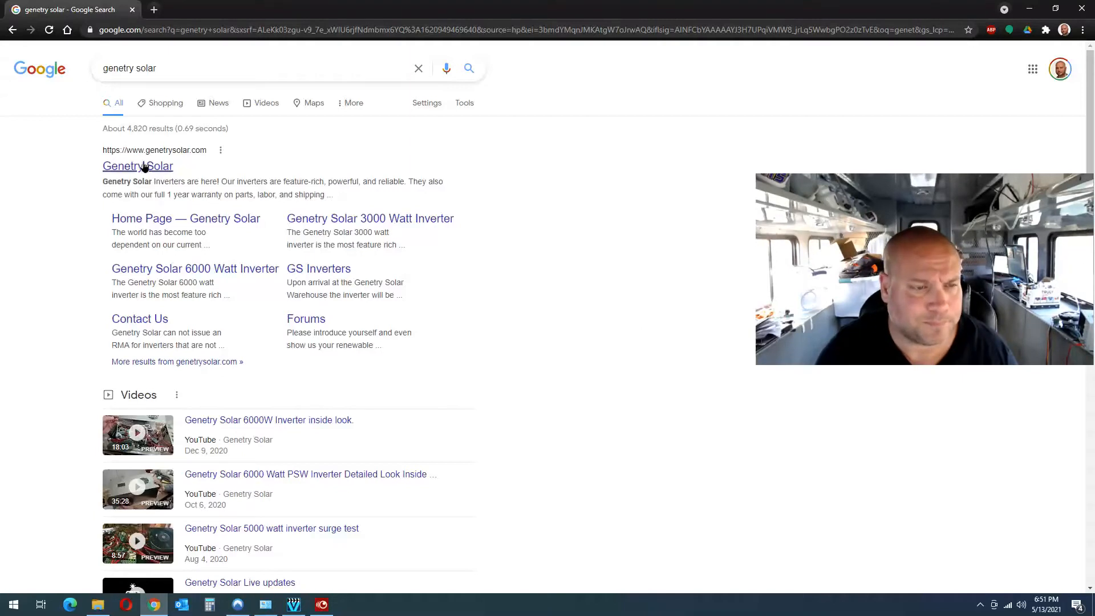
Step: Open the Genetry Solar website from the results and go to GS Inverters
{"action": "left_click", "coordinate": [137, 166]}
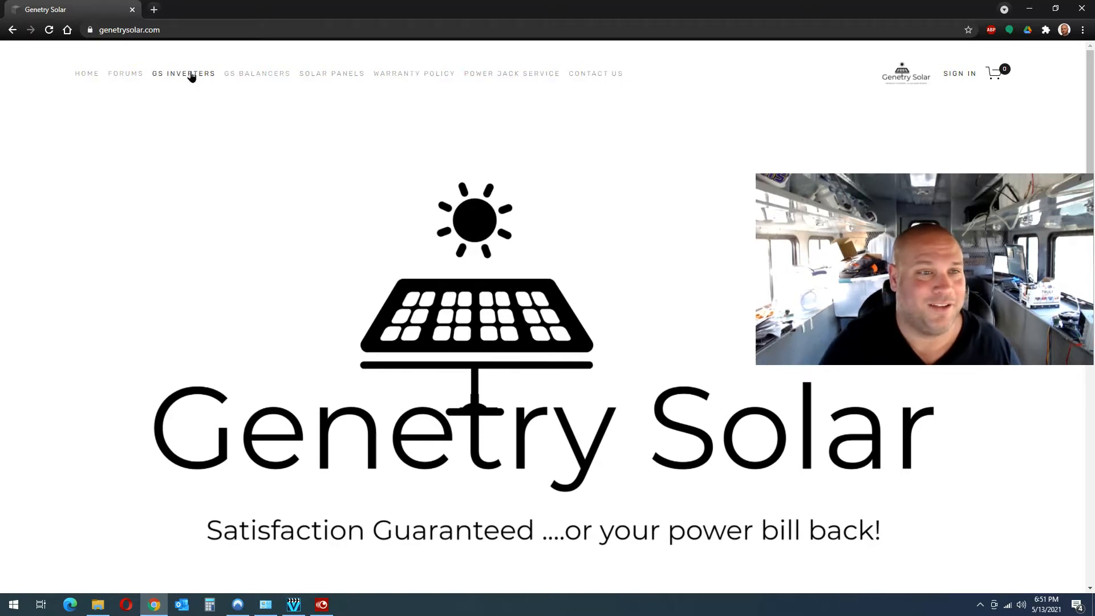
{"action": "left_click", "coordinate": [183, 73]}
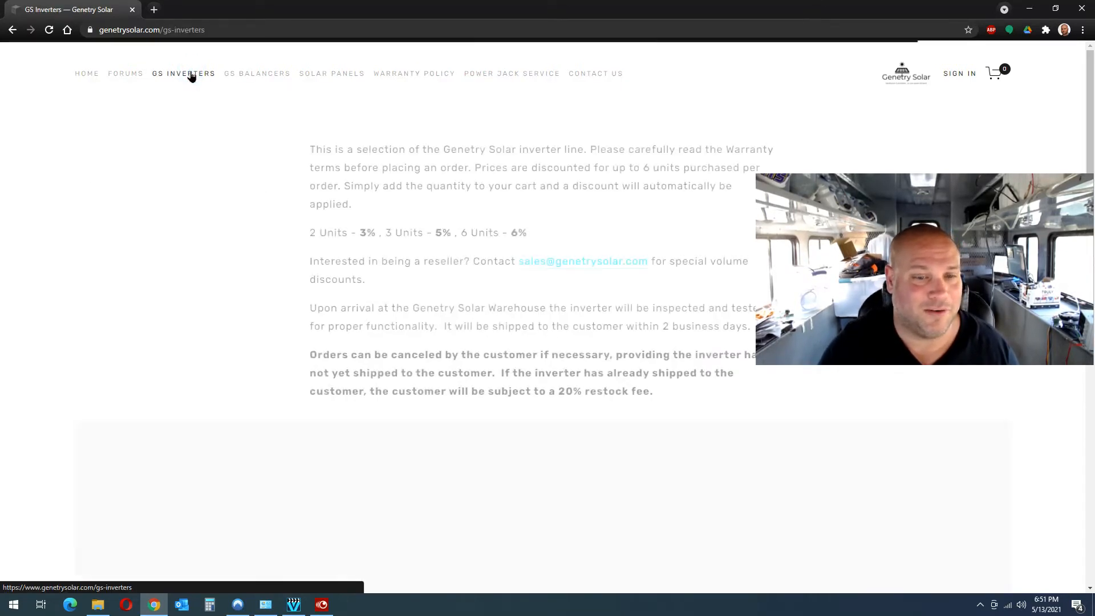
{"action": "mouse_move", "coordinate": [211, 302]}
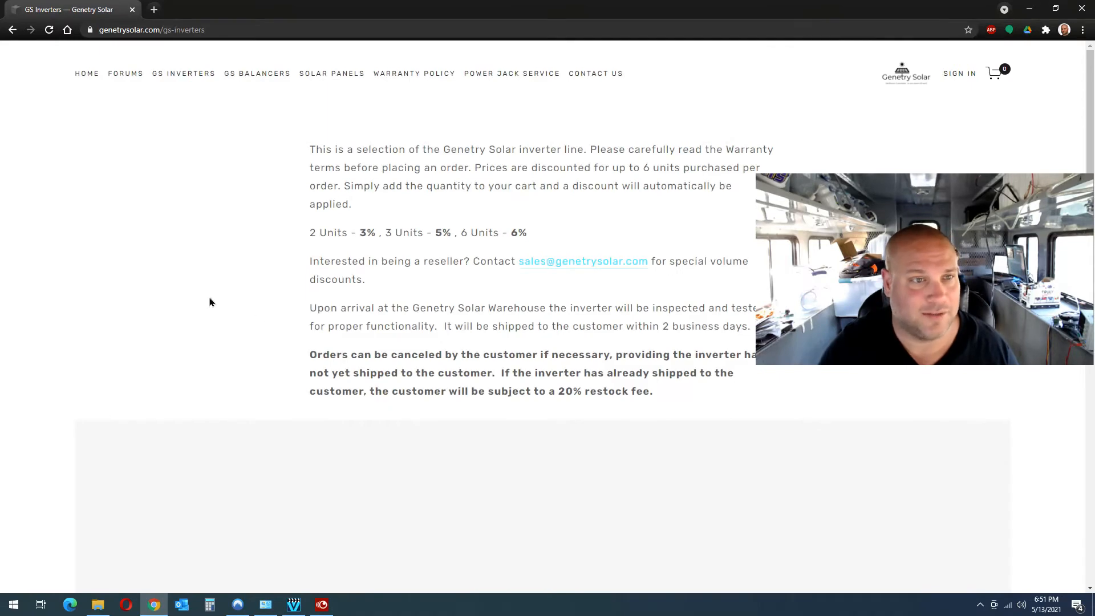
{"action": "mouse_move", "coordinate": [192, 315]}
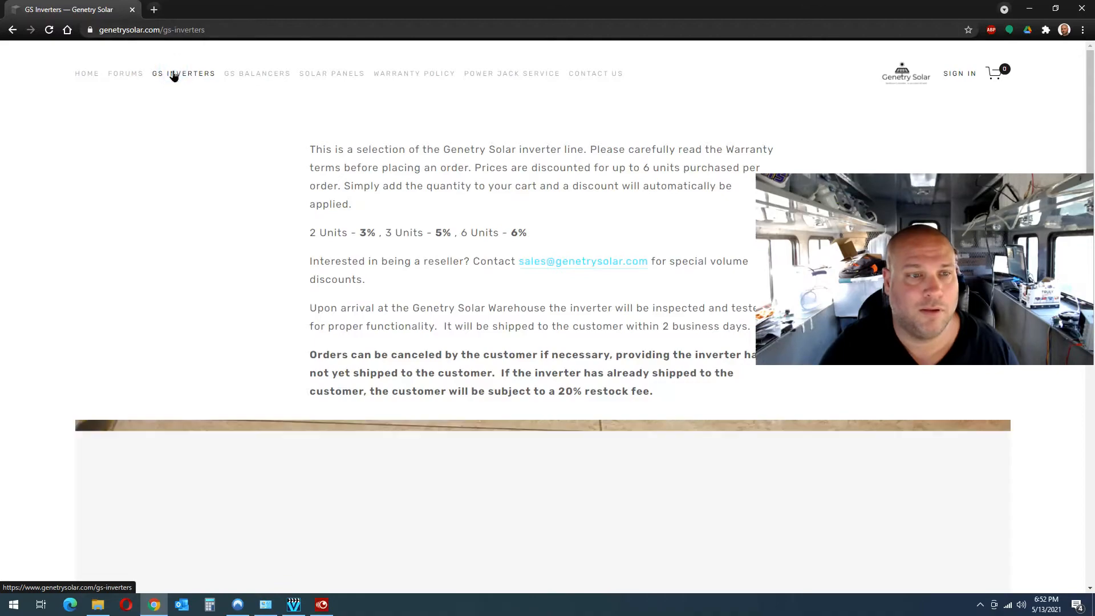
Step: Scroll to the 6000 Watt Pure Sine Inverter's Features at a glance list
{"action": "scroll", "scroll_direction": "down", "scroll_amount": 3}
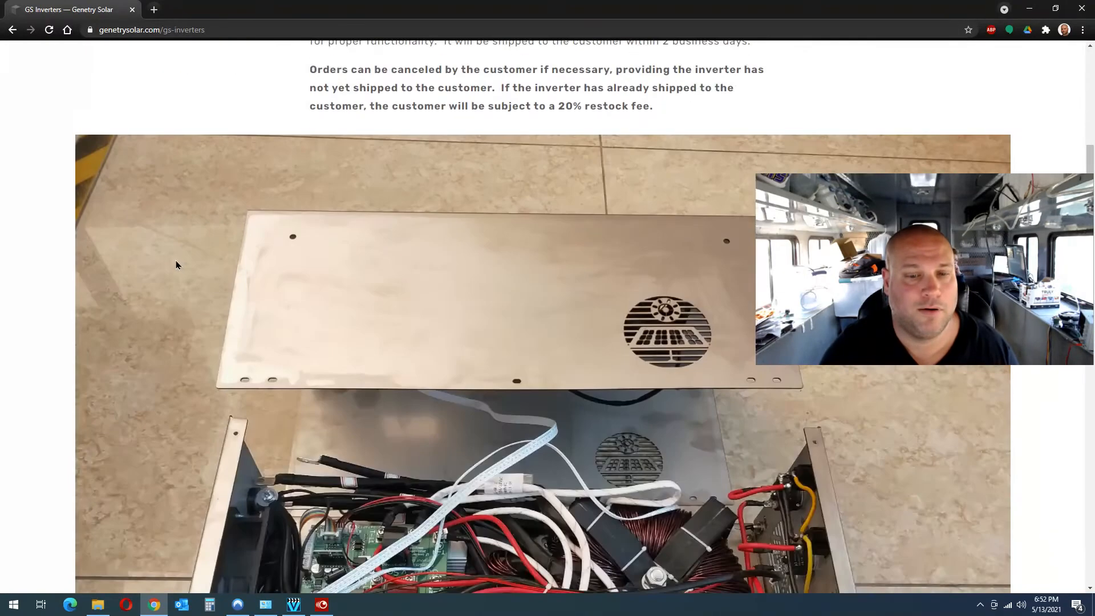
{"action": "scroll", "scroll_direction": "down", "scroll_amount": 3}
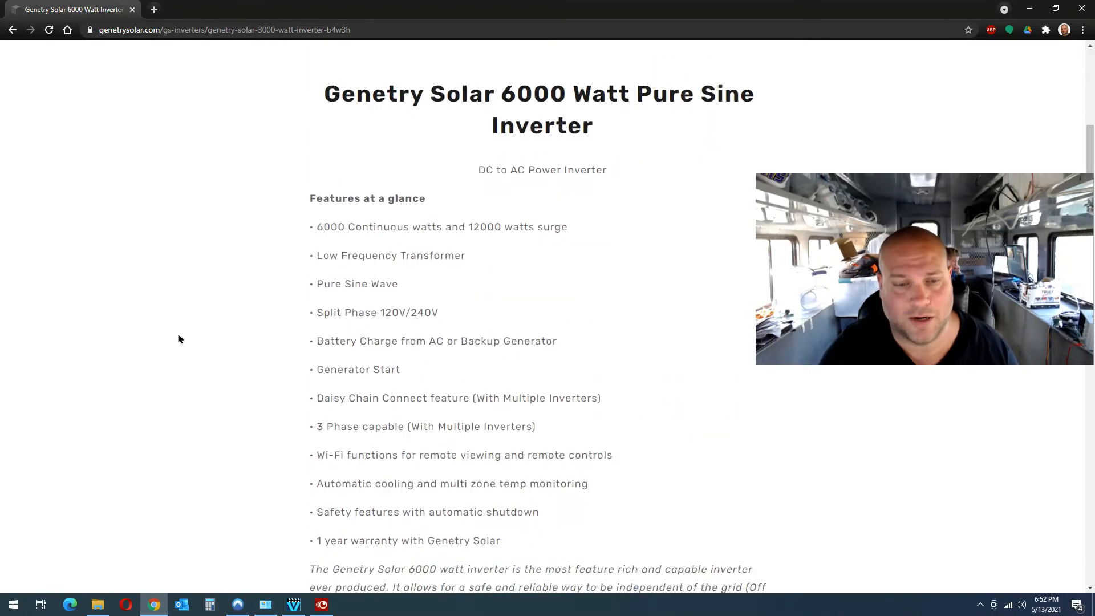
{"action": "scroll", "scroll_direction": "down", "scroll_amount": 3}
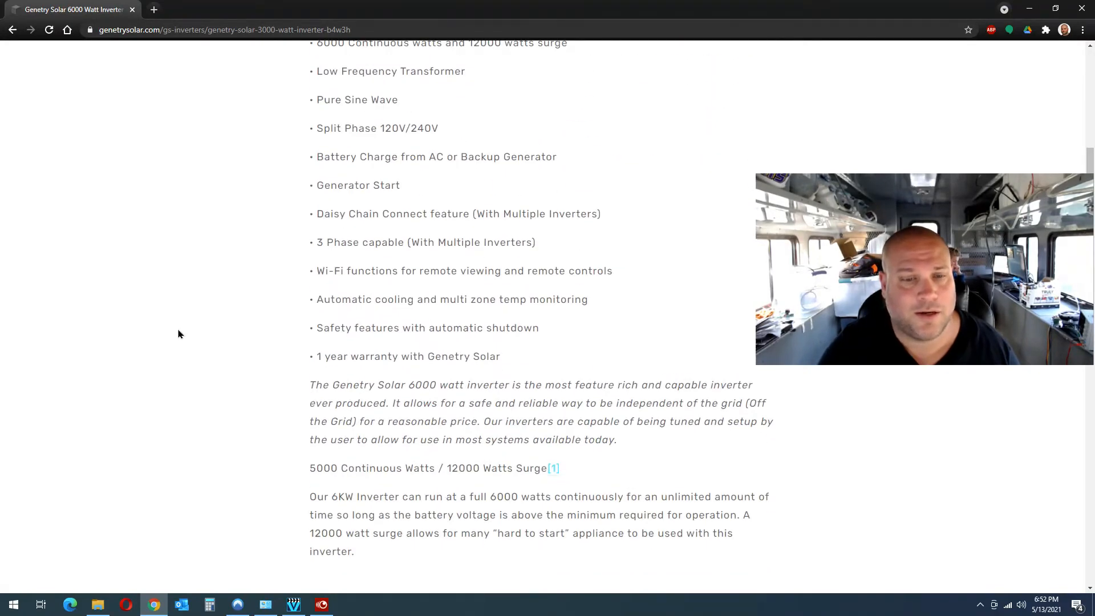
{"action": "scroll", "scroll_direction": "up", "scroll_amount": 3}
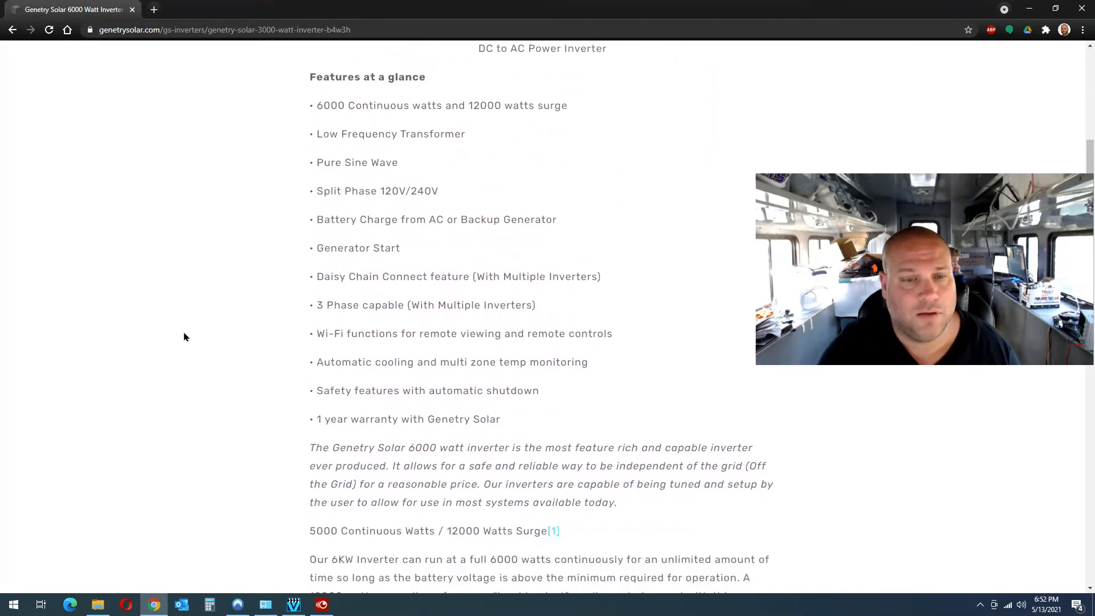
{"action": "scroll", "scroll_direction": "down", "scroll_amount": 3}
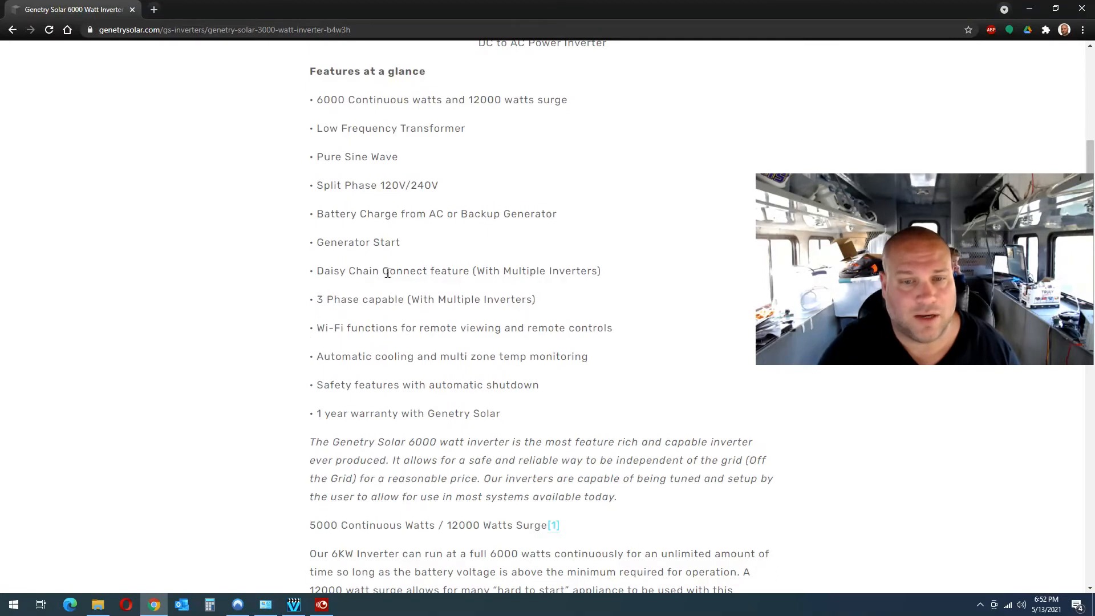
{"action": "mouse_move", "coordinate": [595, 325]}
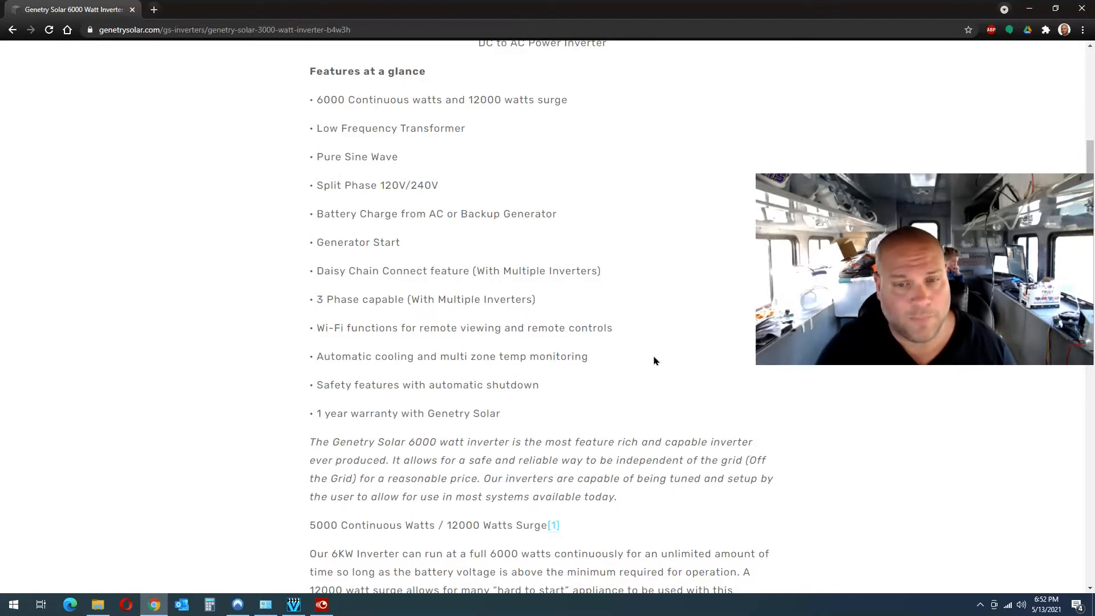
{"action": "mouse_move", "coordinate": [671, 360]}
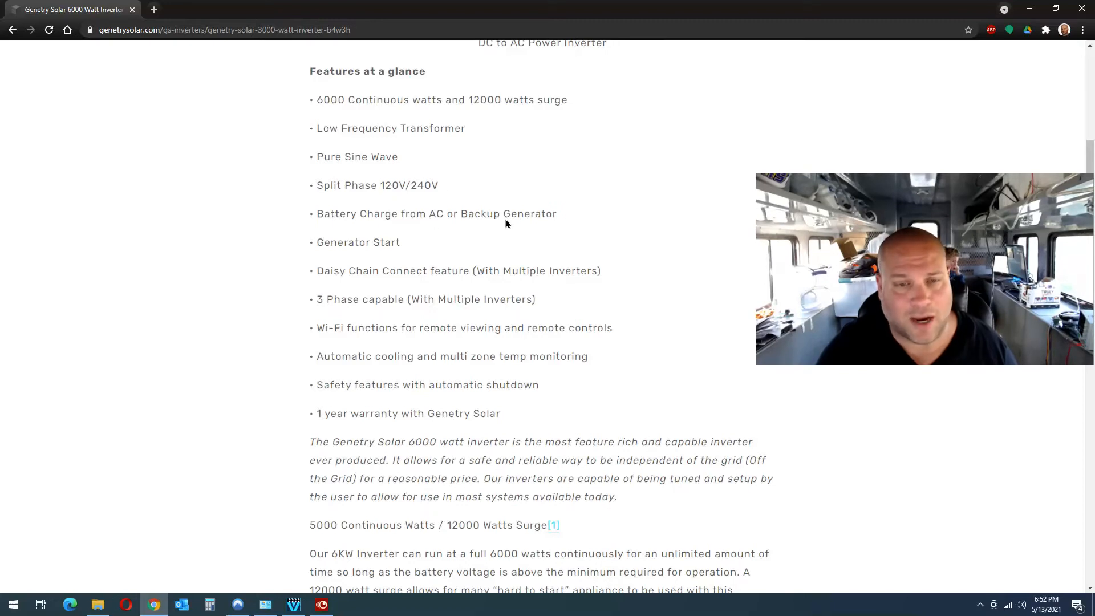
{"action": "mouse_move", "coordinate": [479, 230]}
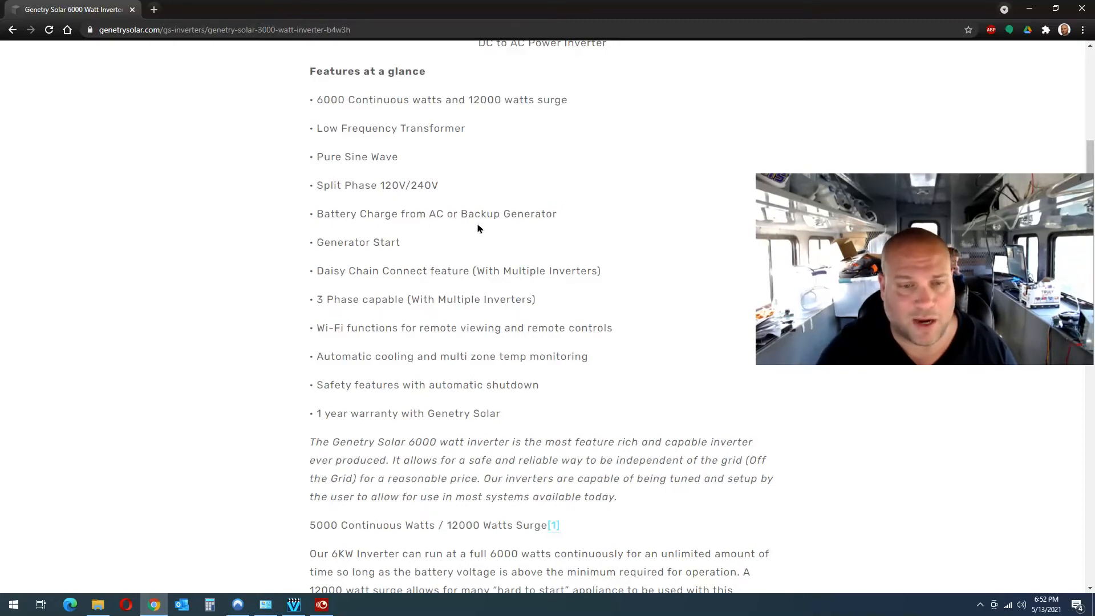
{"action": "mouse_move", "coordinate": [482, 229]}
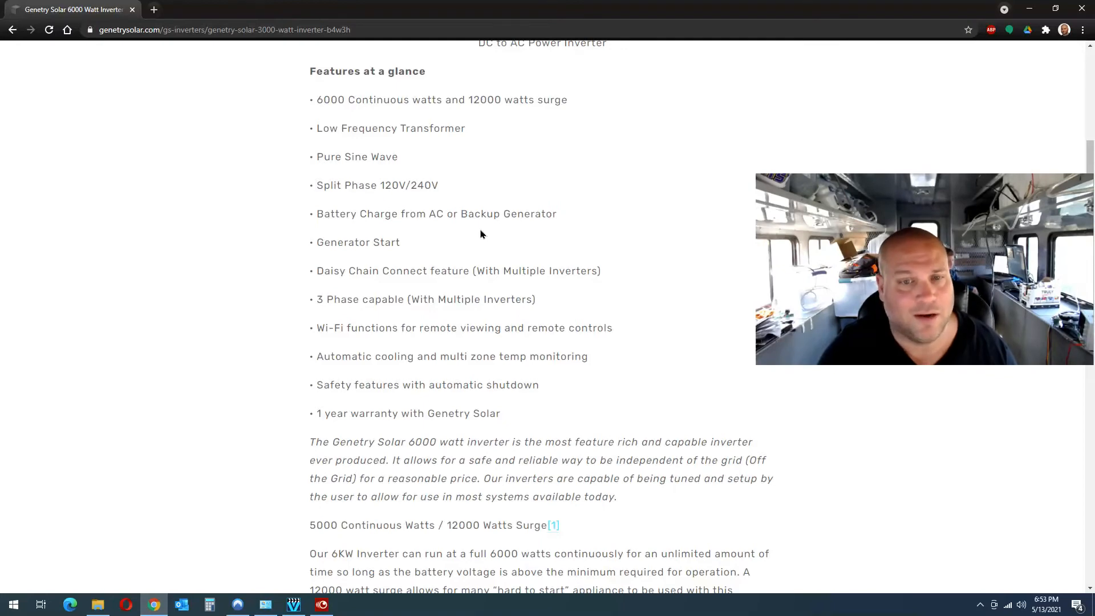
Step: Select the 'Wi-Fi functions for remote viewing and remote controls' feature bullet
{"action": "scroll", "scroll_direction": "up", "scroll_amount": 3}
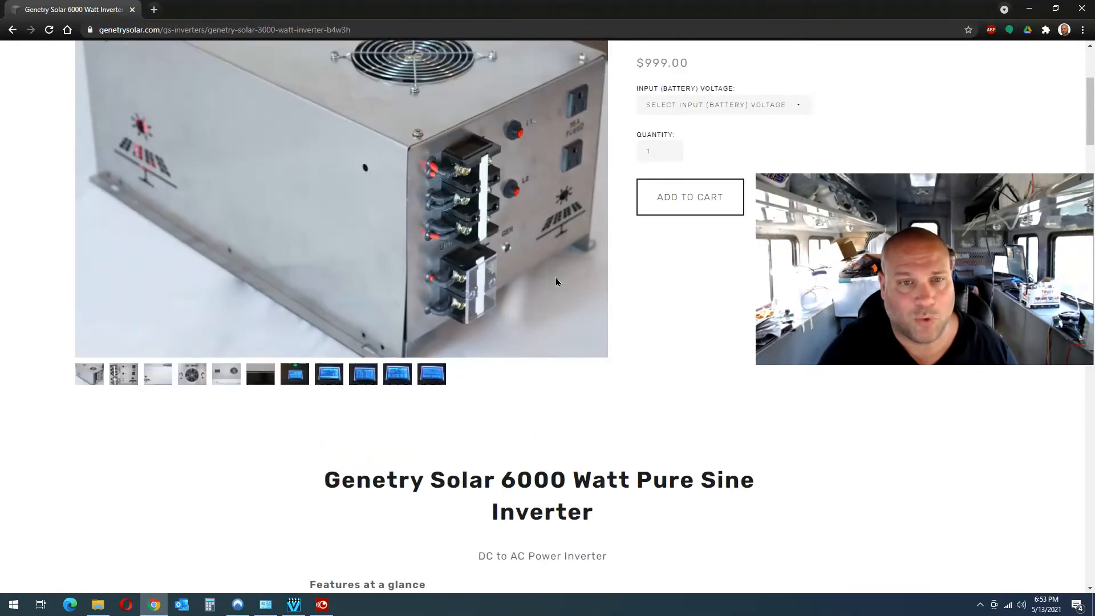
{"action": "scroll", "scroll_direction": "down", "scroll_amount": 3}
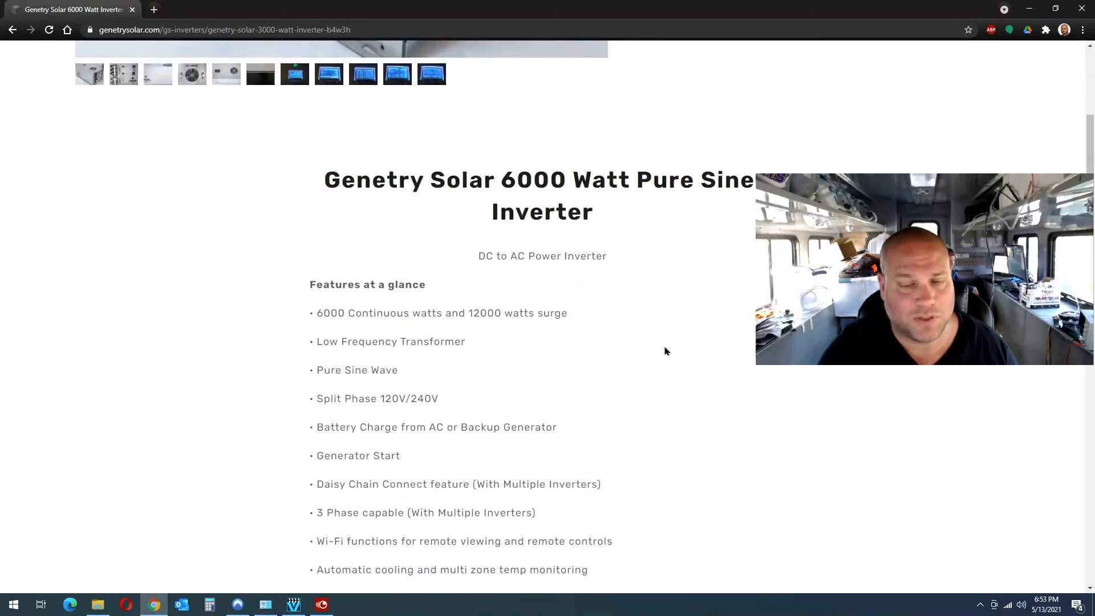
{"action": "scroll", "scroll_direction": "down", "scroll_amount": 3}
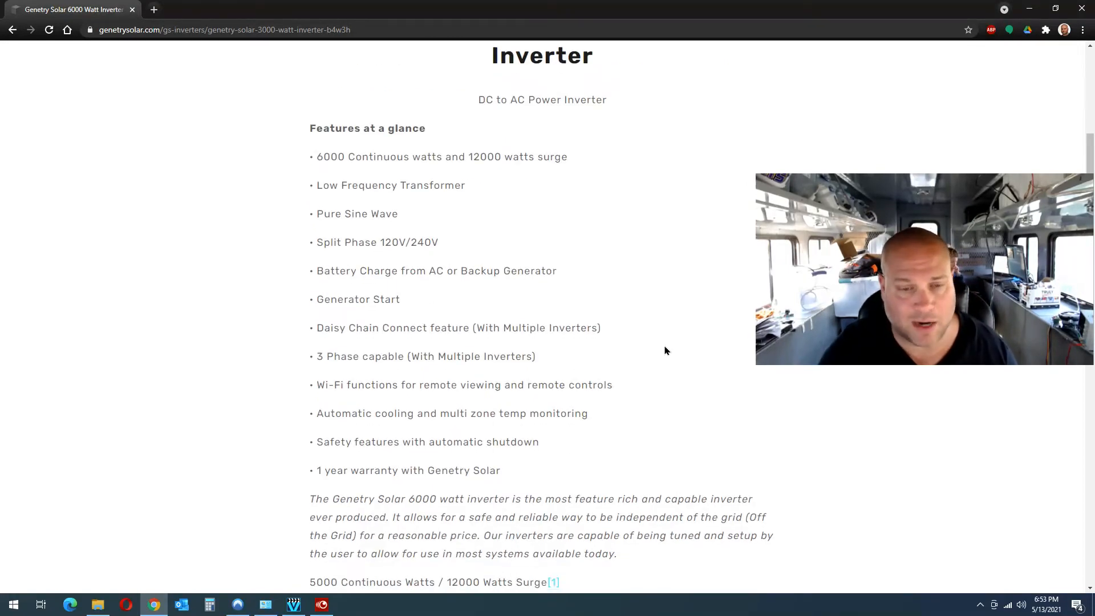
{"action": "scroll", "scroll_direction": "down", "scroll_amount": 3}
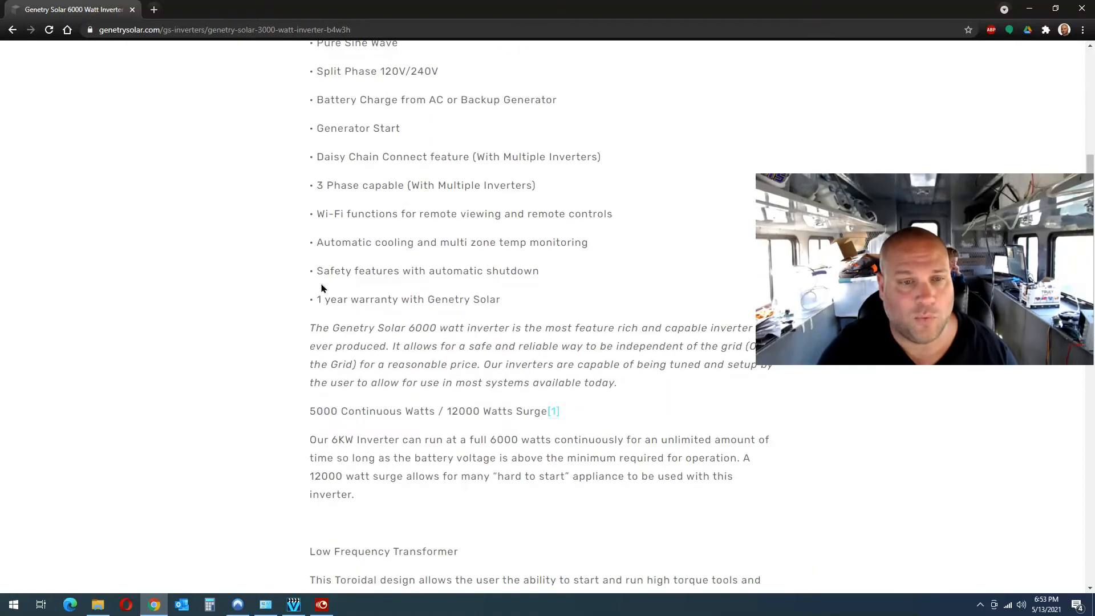
{"action": "left_click_drag", "start_coordinate": [316, 214], "coordinate": [471, 214]}
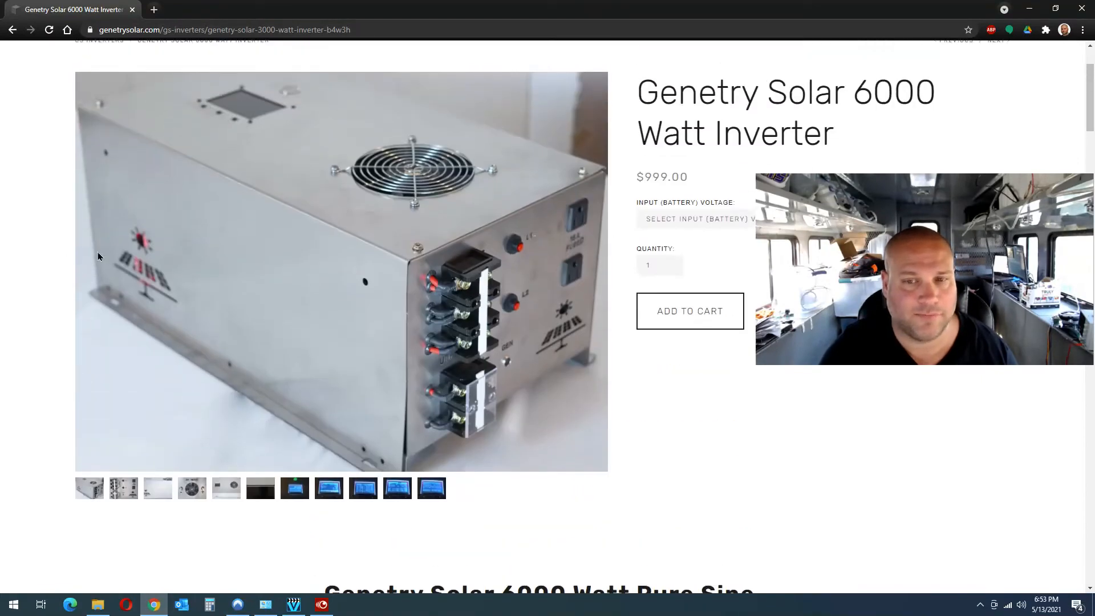
{"action": "mouse_move", "coordinate": [655, 412]}
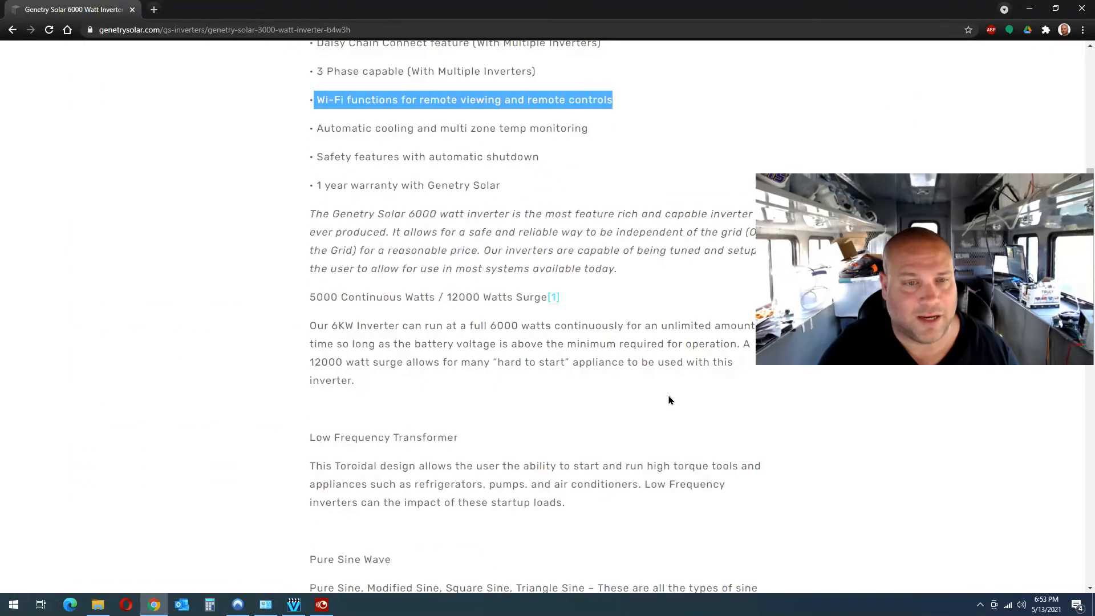
{"action": "scroll", "scroll_direction": "up", "scroll_amount": 3}
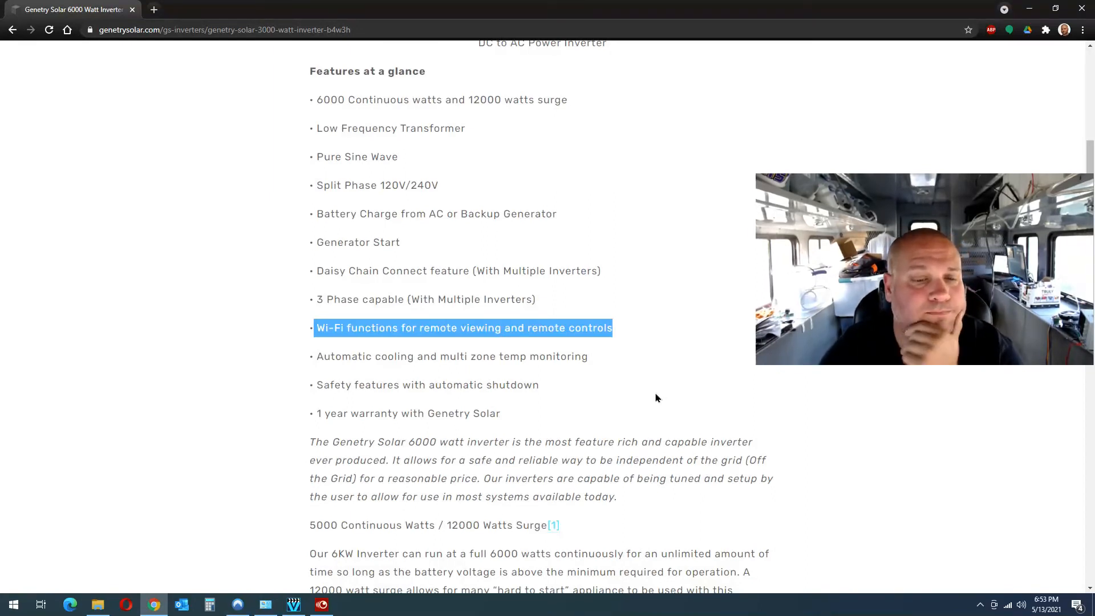
{"action": "scroll", "scroll_direction": "down", "scroll_amount": 3}
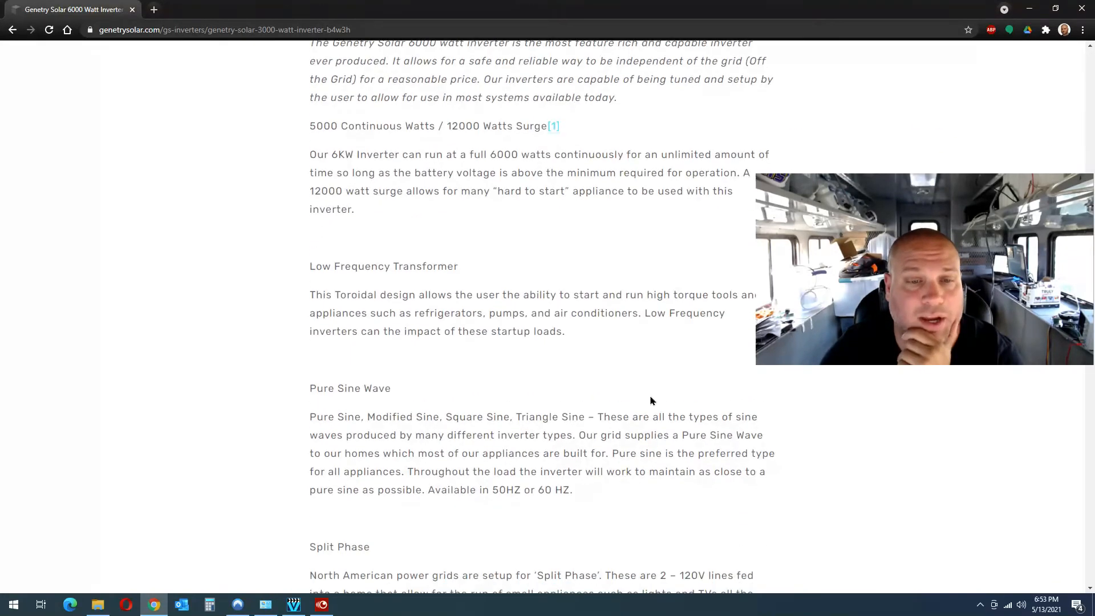
{"action": "scroll", "scroll_direction": "down", "scroll_amount": 3}
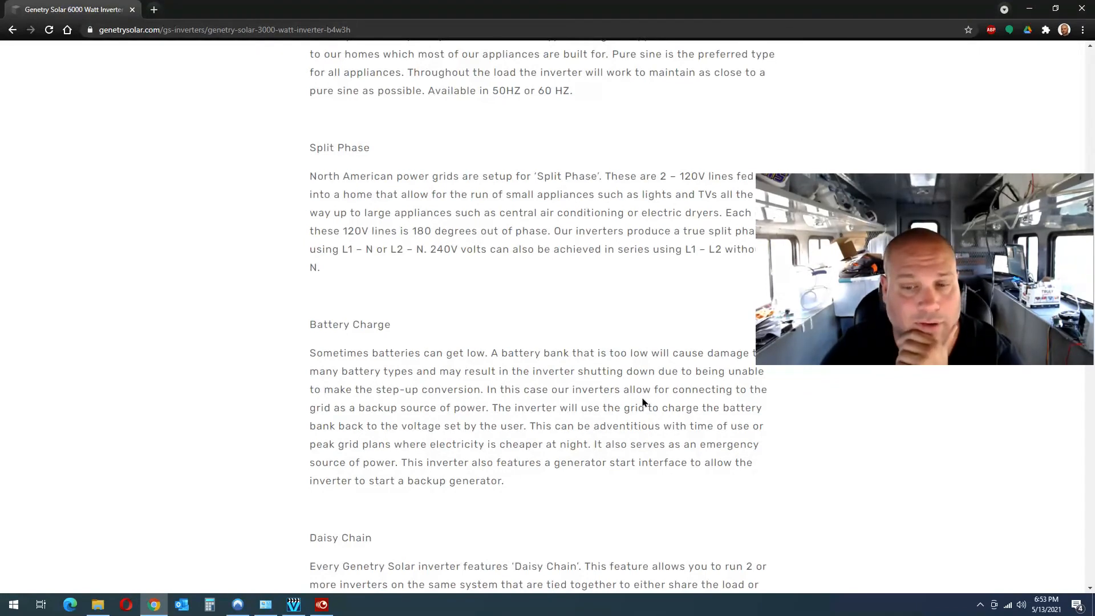
{"action": "scroll", "scroll_direction": "down", "scroll_amount": 3}
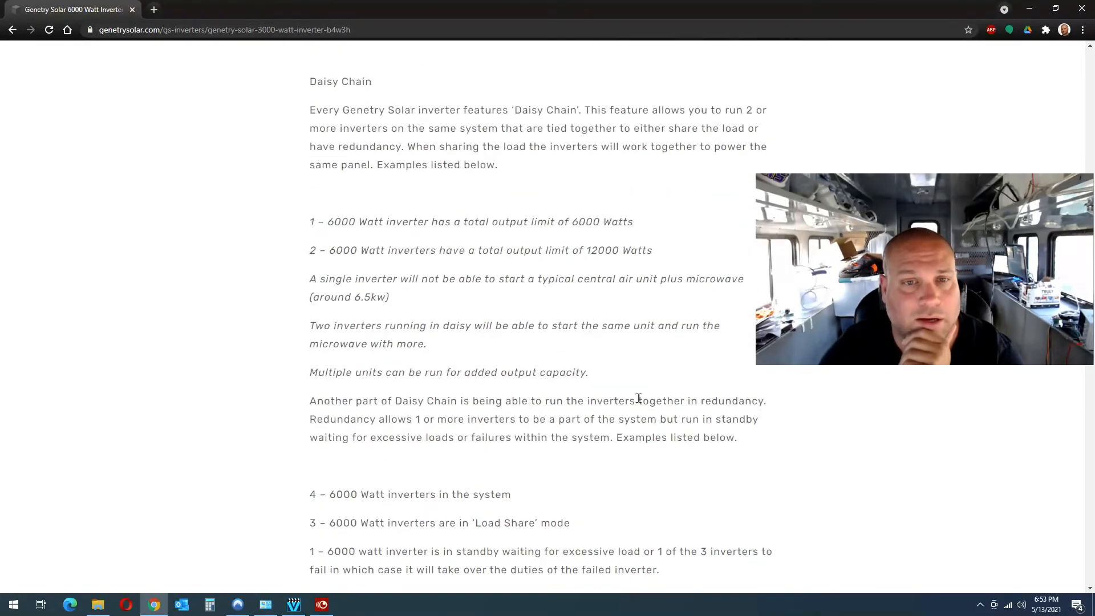
{"action": "scroll", "scroll_direction": "down", "scroll_amount": 3}
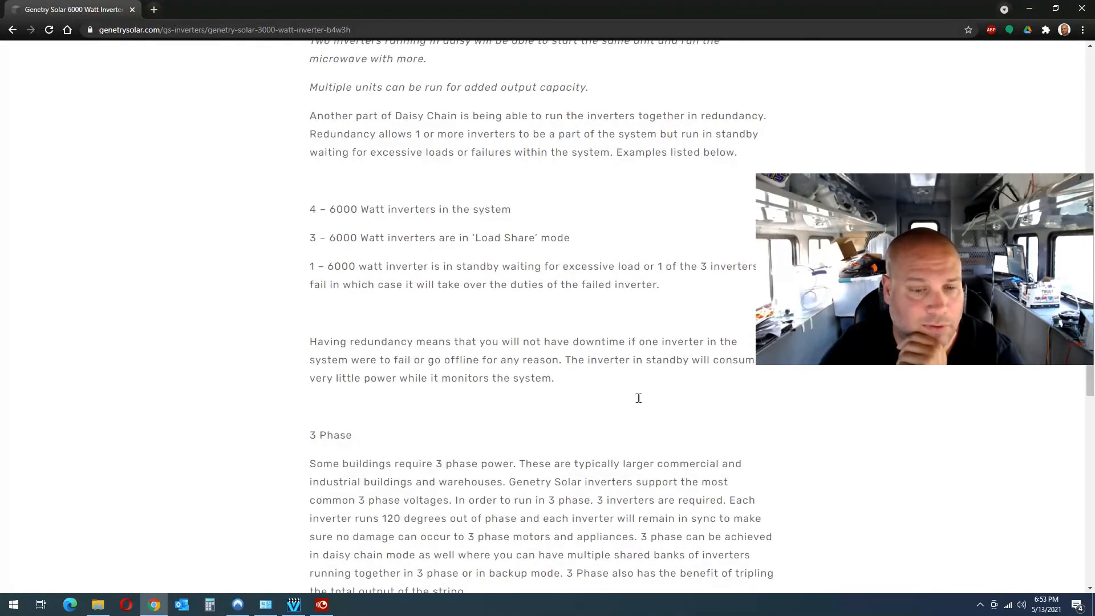
{"action": "scroll", "scroll_direction": "down", "scroll_amount": 3}
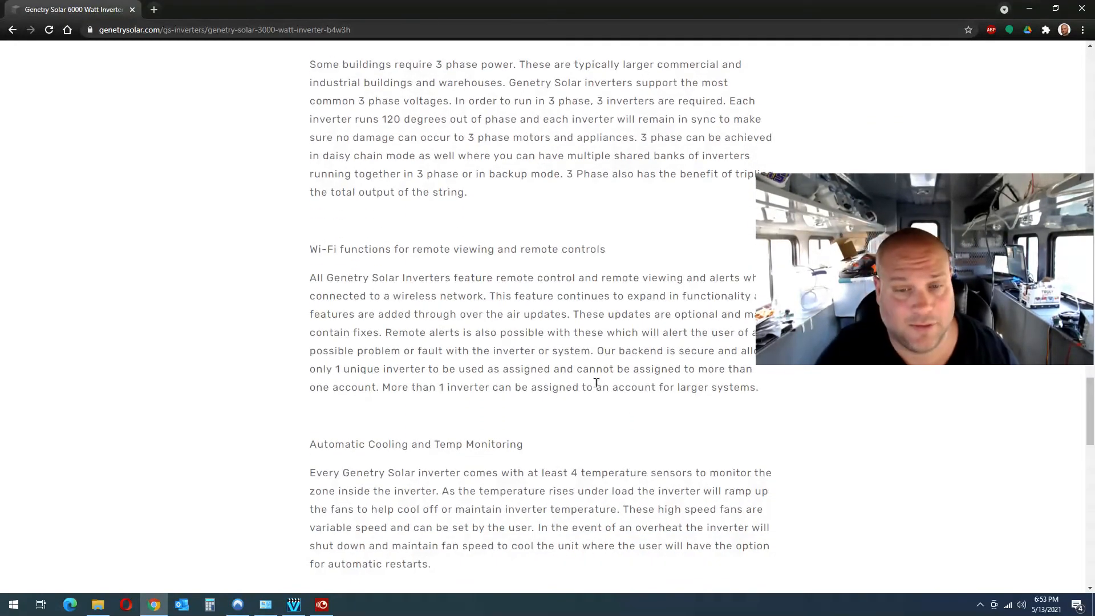
{"action": "scroll", "scroll_direction": "down", "scroll_amount": 3}
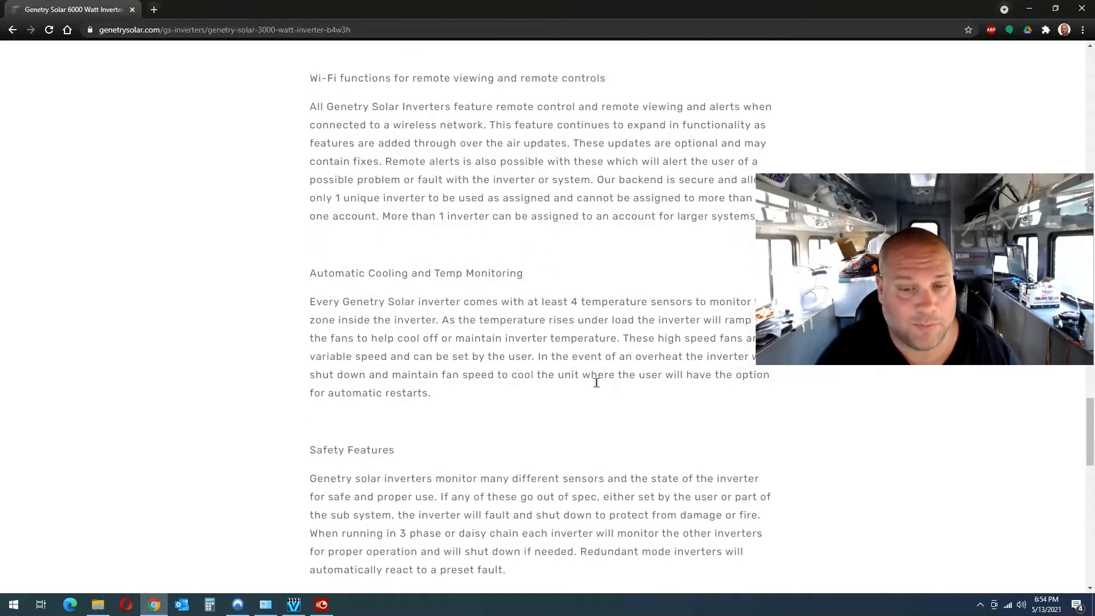
{"action": "scroll", "scroll_direction": "down", "scroll_amount": 3}
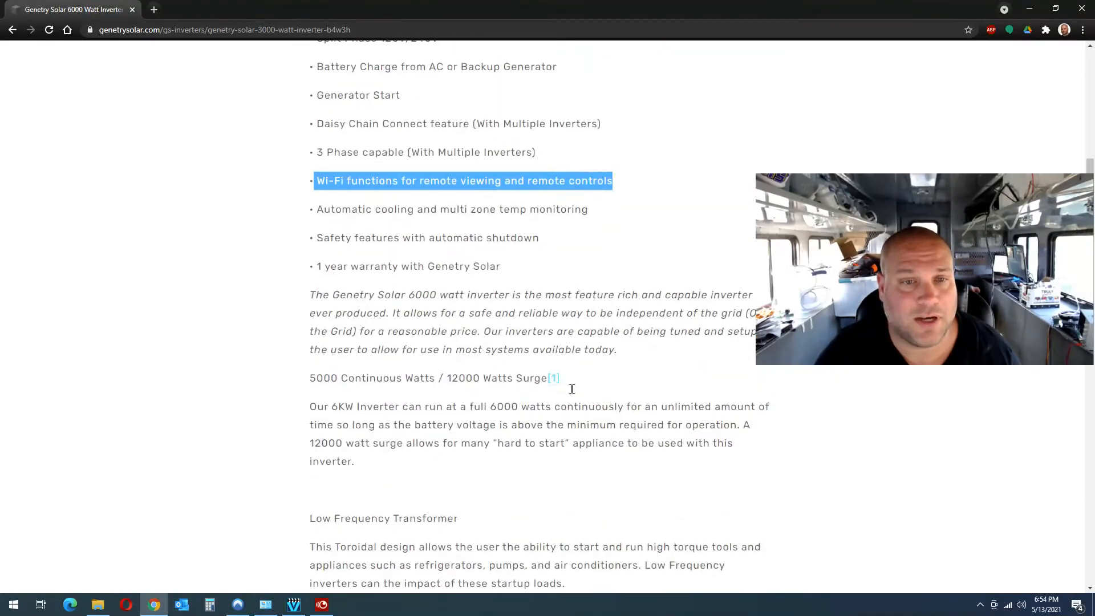
Step: Scroll back up to the inverter's product photo and $999.00 price
{"action": "scroll", "scroll_direction": "up", "scroll_amount": 3}
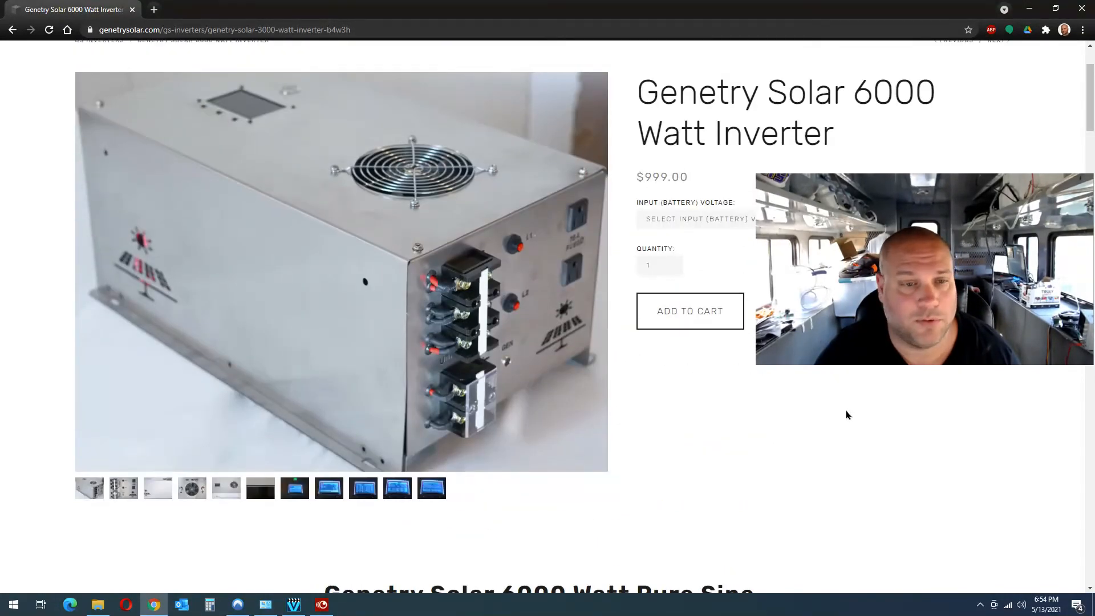
{"action": "mouse_move", "coordinate": [843, 412]}
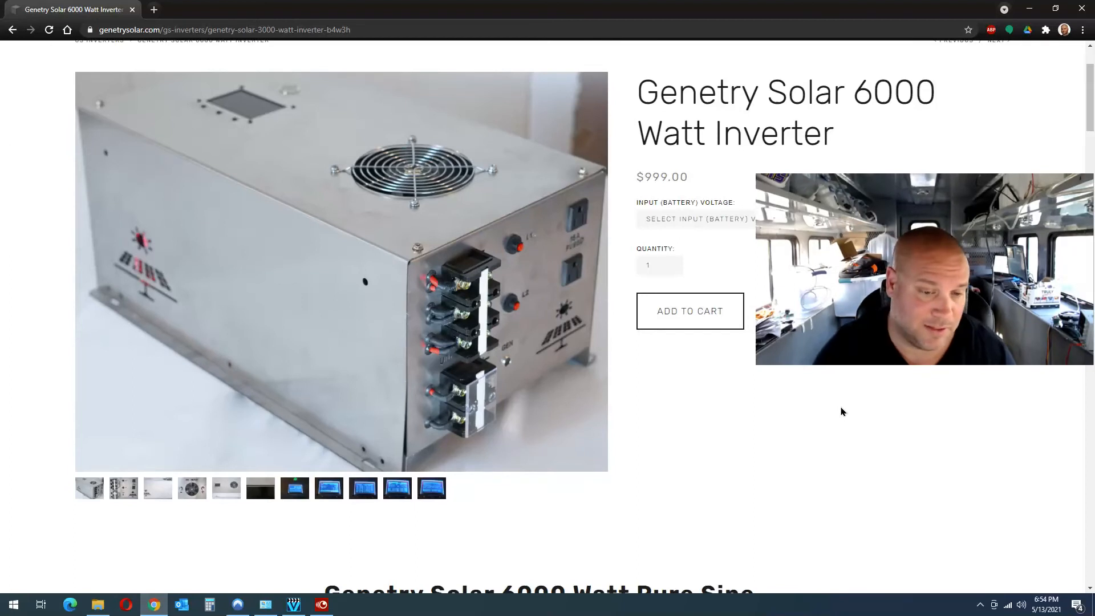
{"action": "mouse_move", "coordinate": [770, 400]}
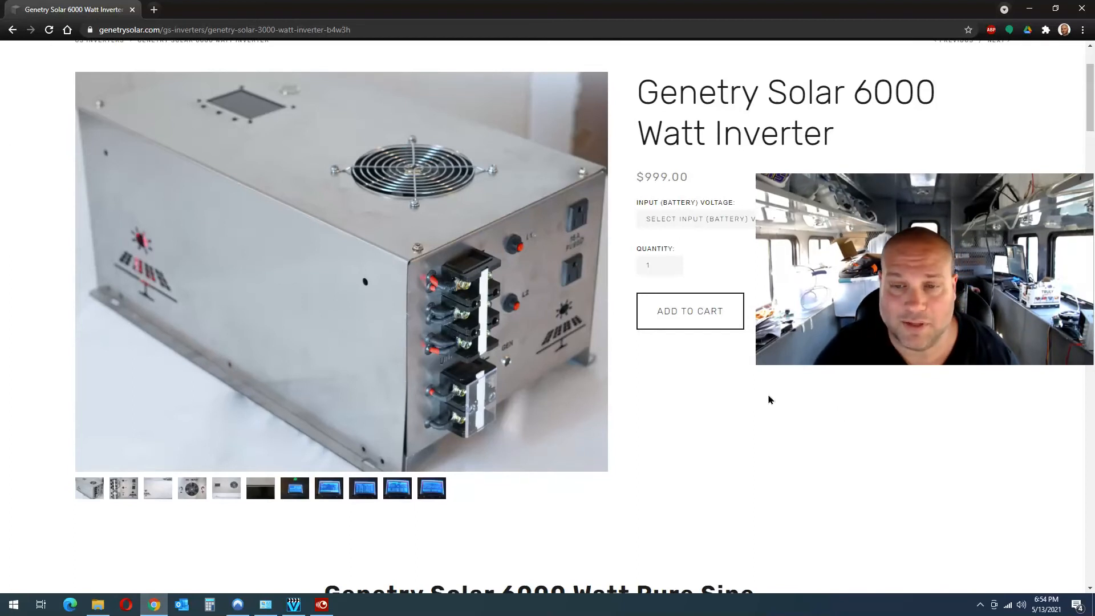
{"action": "mouse_move", "coordinate": [305, 246]}
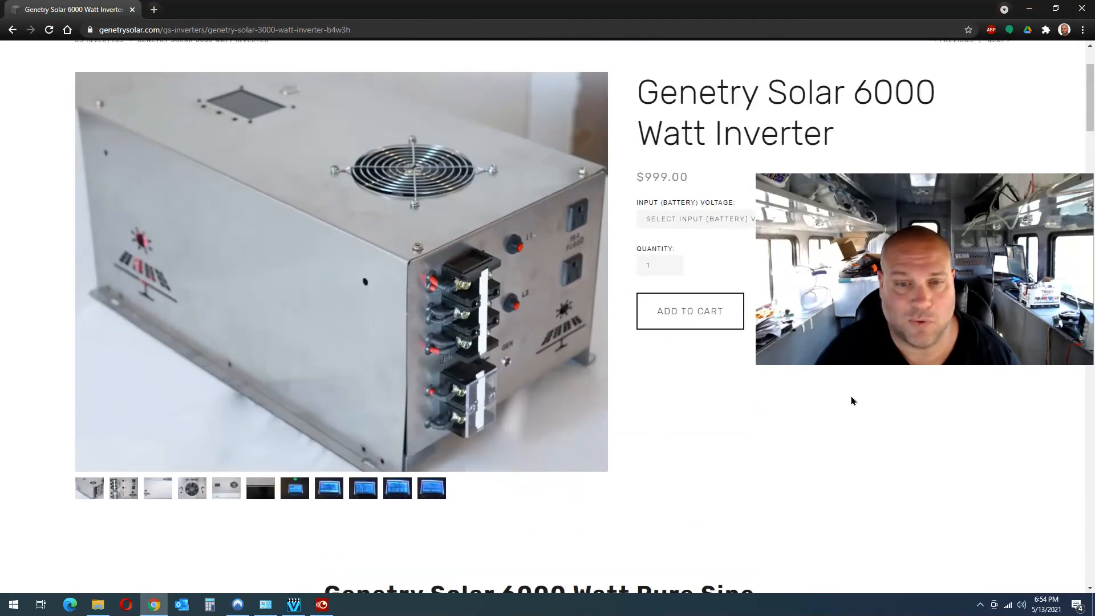
{"action": "scroll", "scroll_direction": "down", "scroll_amount": 3}
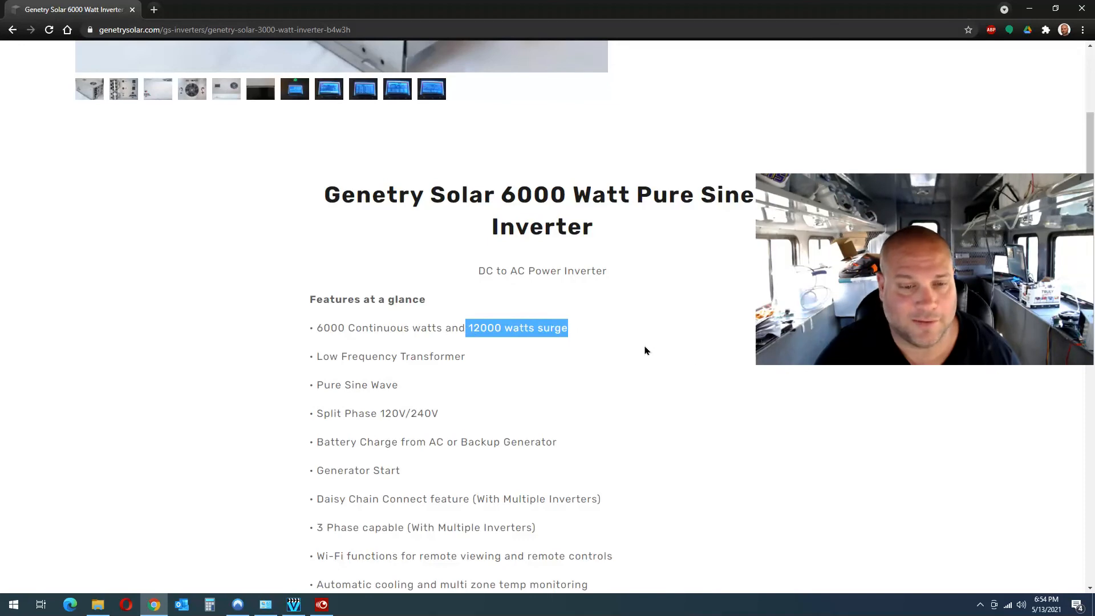
{"action": "scroll", "scroll_direction": "up", "scroll_amount": 3}
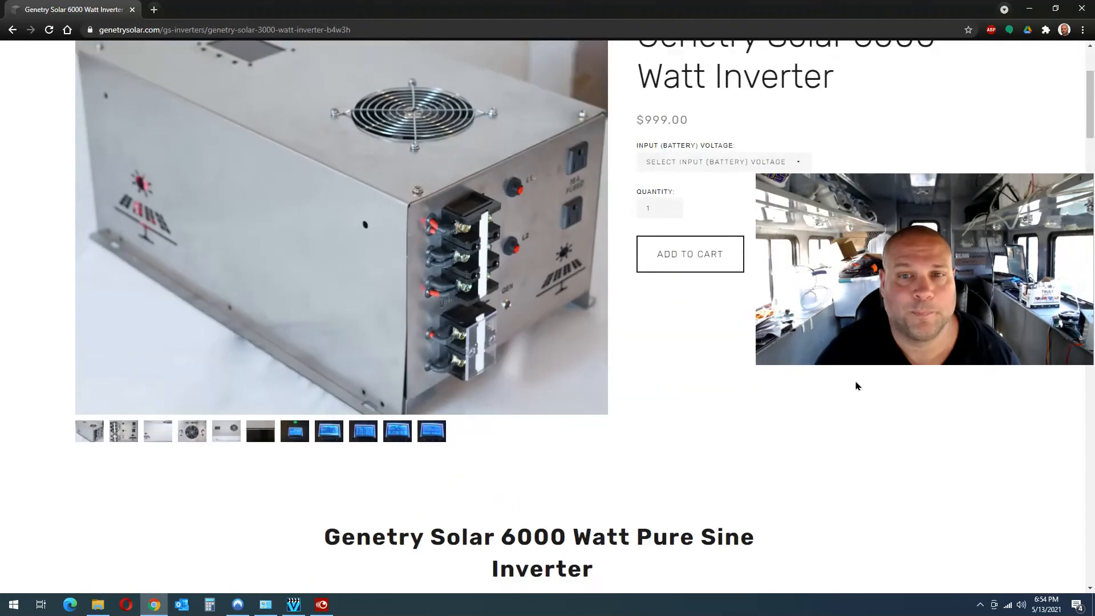